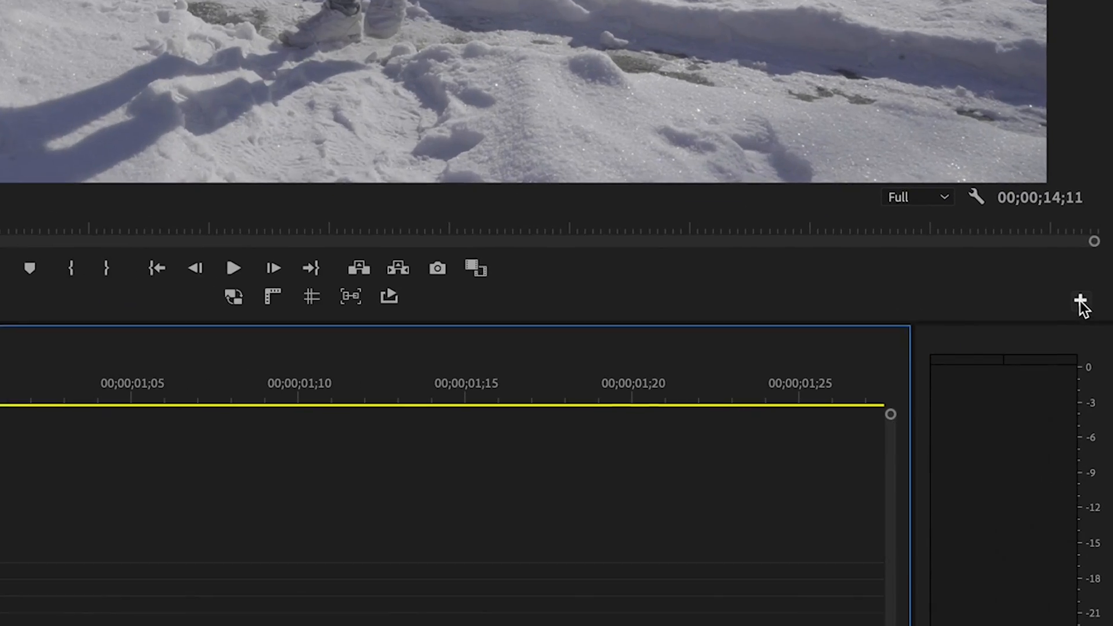
# Turn on Safe Margins from the Program Monitor settings, overlaying outline boxes on the snowy clip.
pyautogui.click(1082, 300)
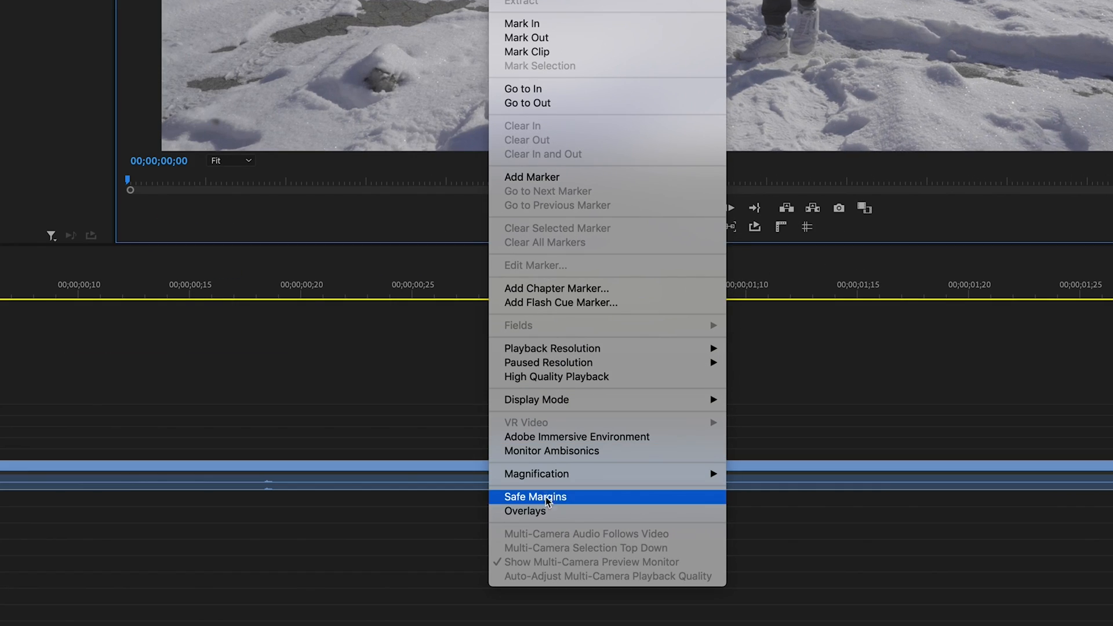
pyautogui.click(534, 496)
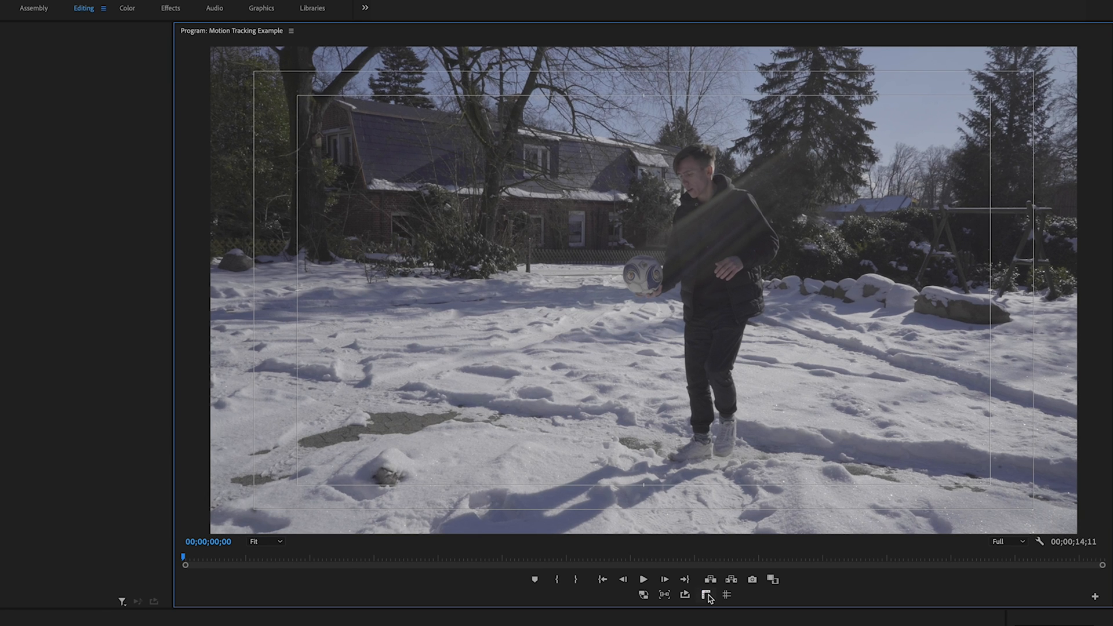
pyautogui.click(727, 595)
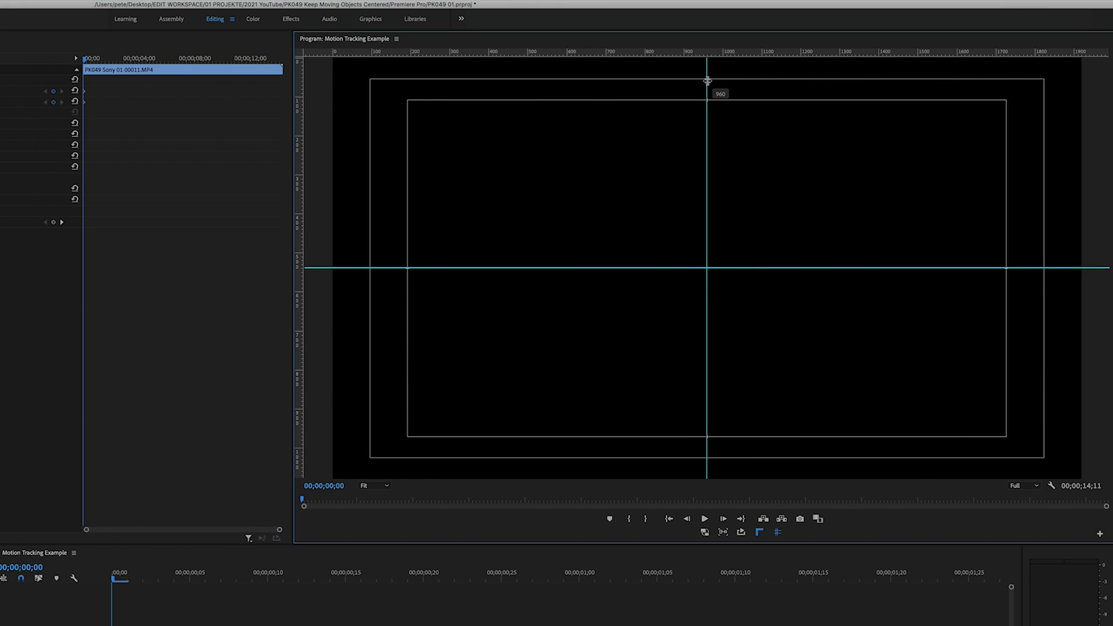
pyautogui.moveTo(689, 246)
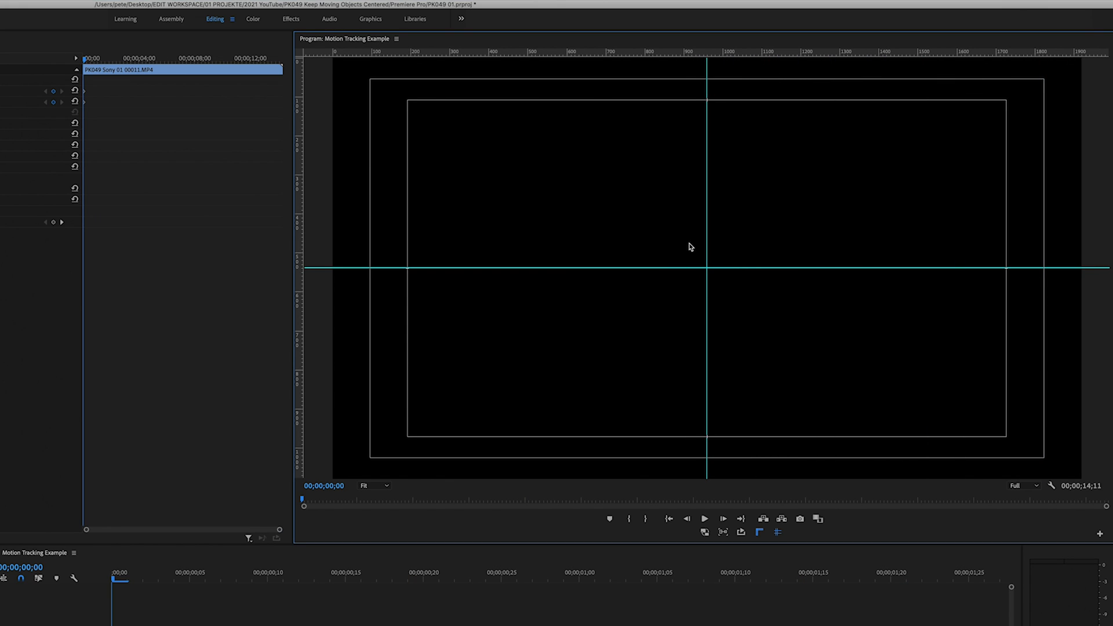